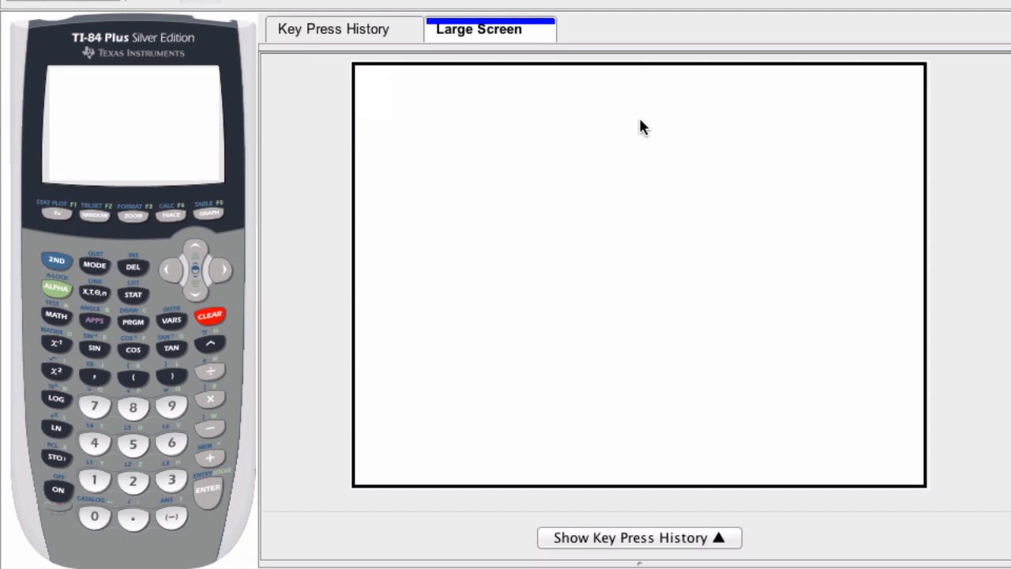
{"action": "mouse_move", "coordinate": [94, 481]}
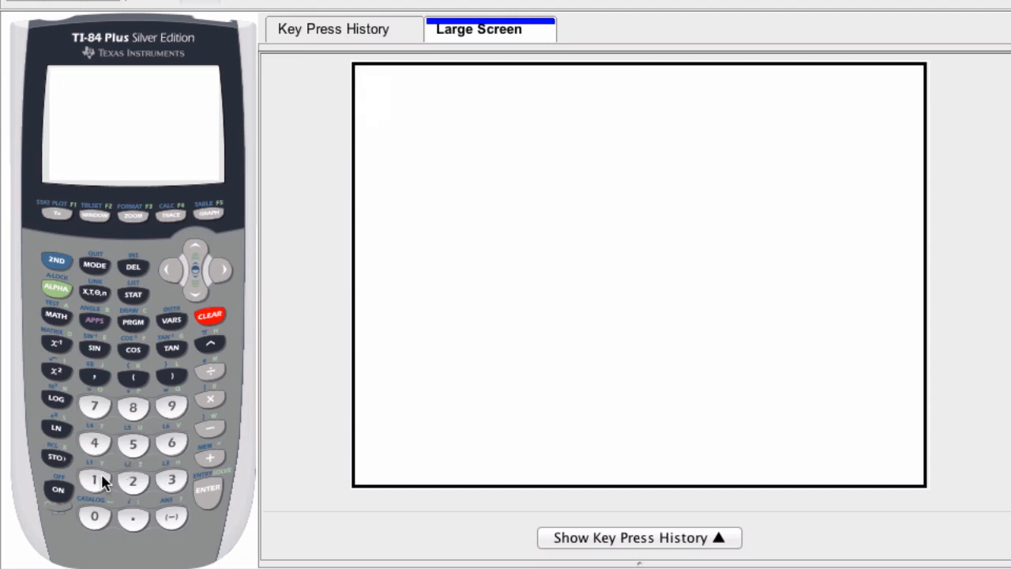
Enter 1.23E4 using the EE exponent marker and evaluate it to get 12300
{"action": "left_click", "coordinate": [58, 488]}
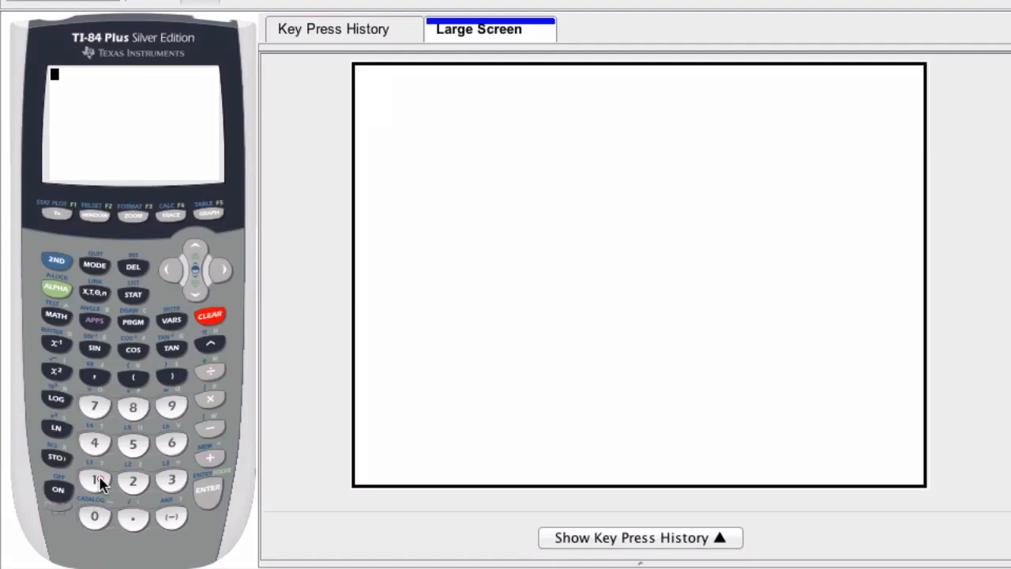
{"action": "left_click", "coordinate": [171, 480]}
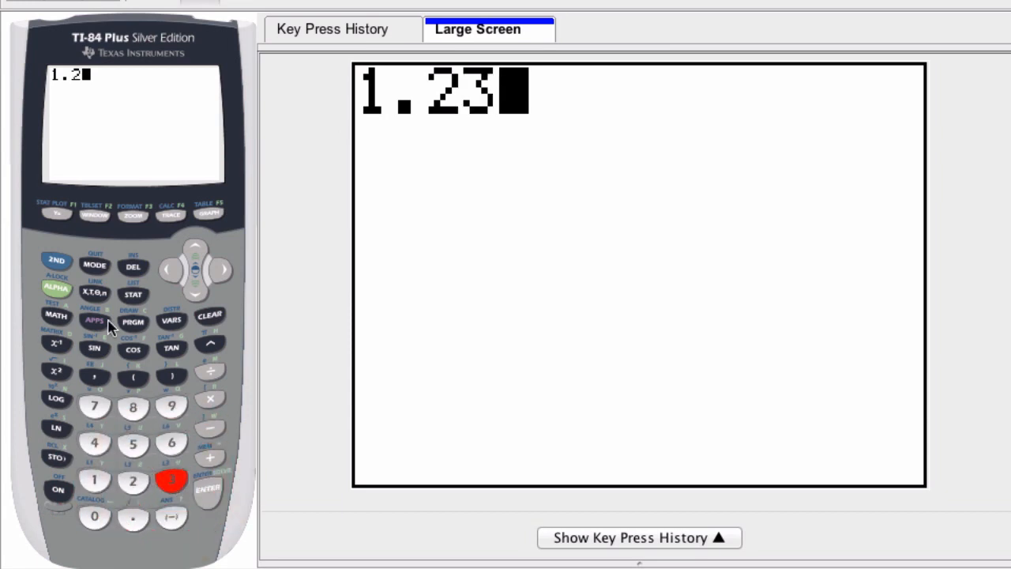
{"action": "left_click", "coordinate": [56, 260]}
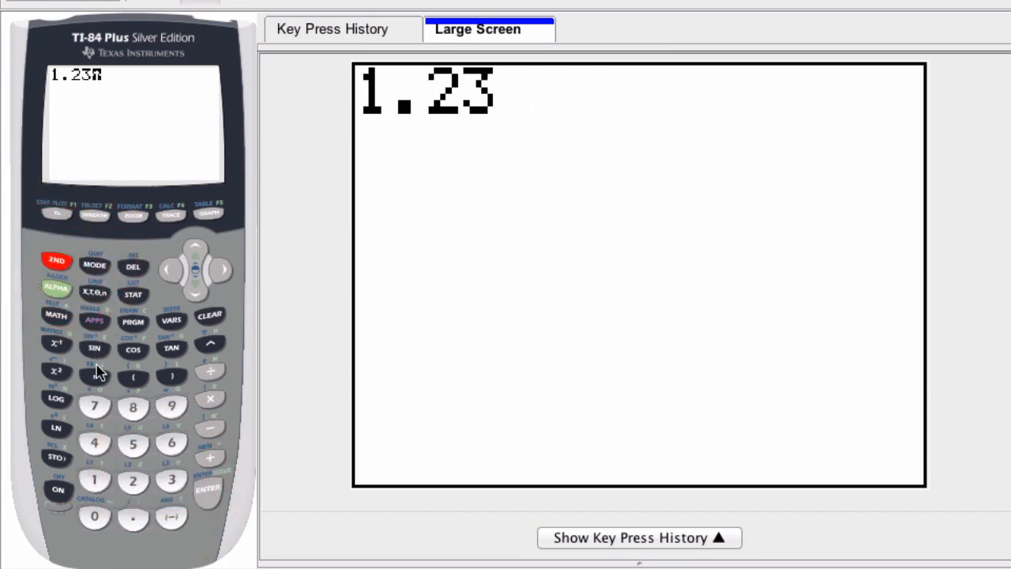
{"action": "left_click", "coordinate": [94, 376]}
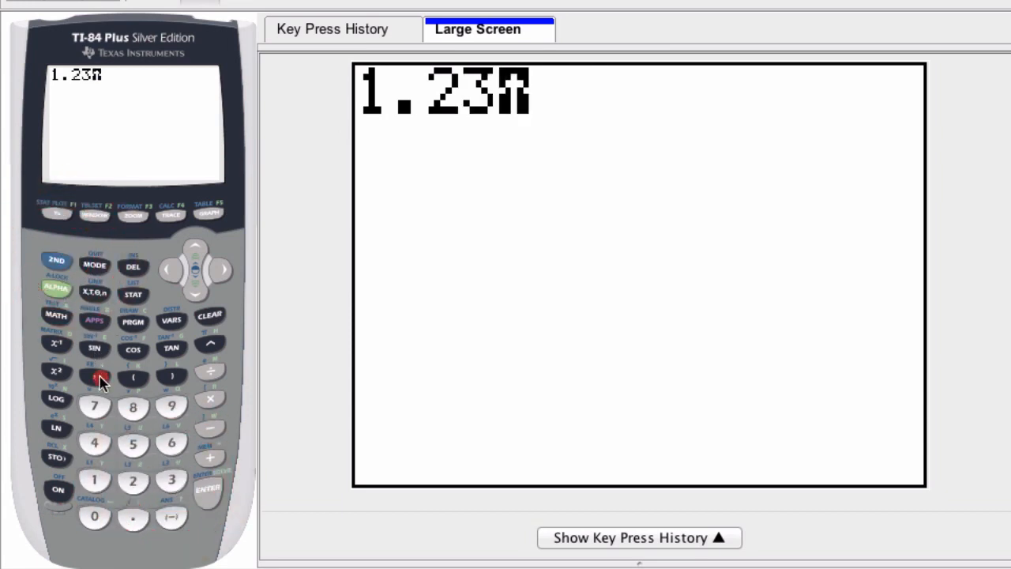
{"action": "left_click", "coordinate": [94, 373]}
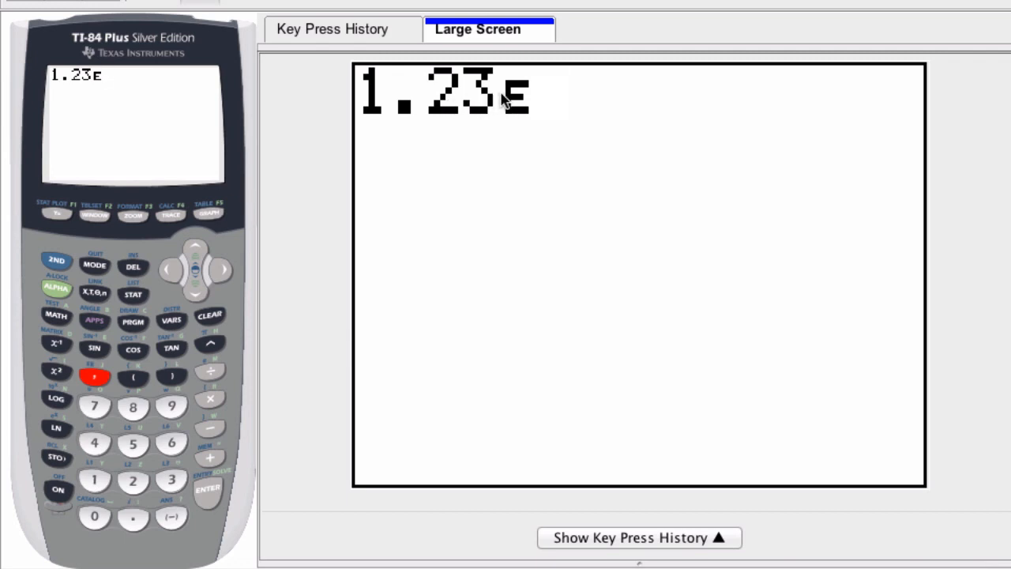
{"action": "mouse_move", "coordinate": [544, 104]}
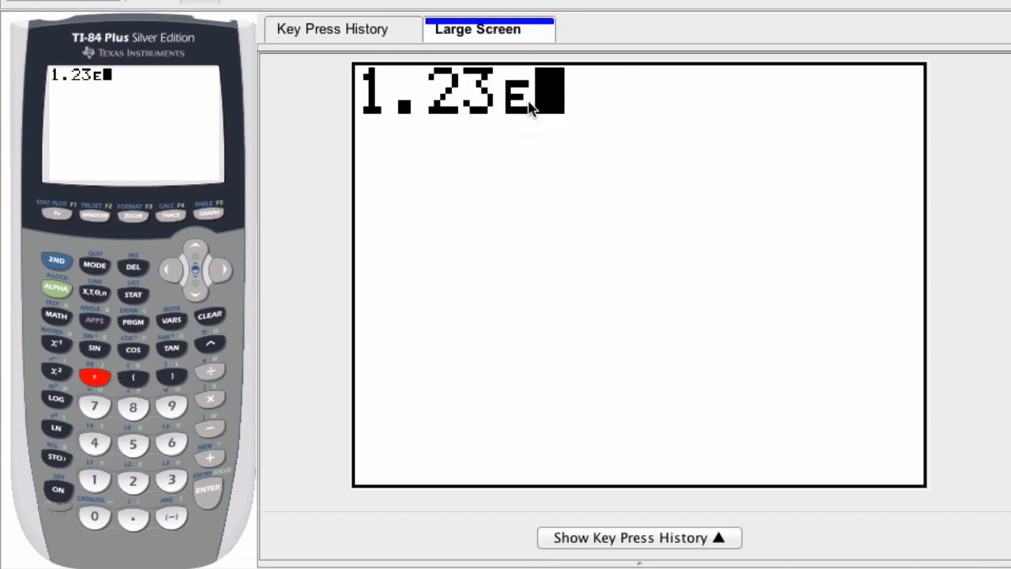
{"action": "mouse_move", "coordinate": [387, 212]}
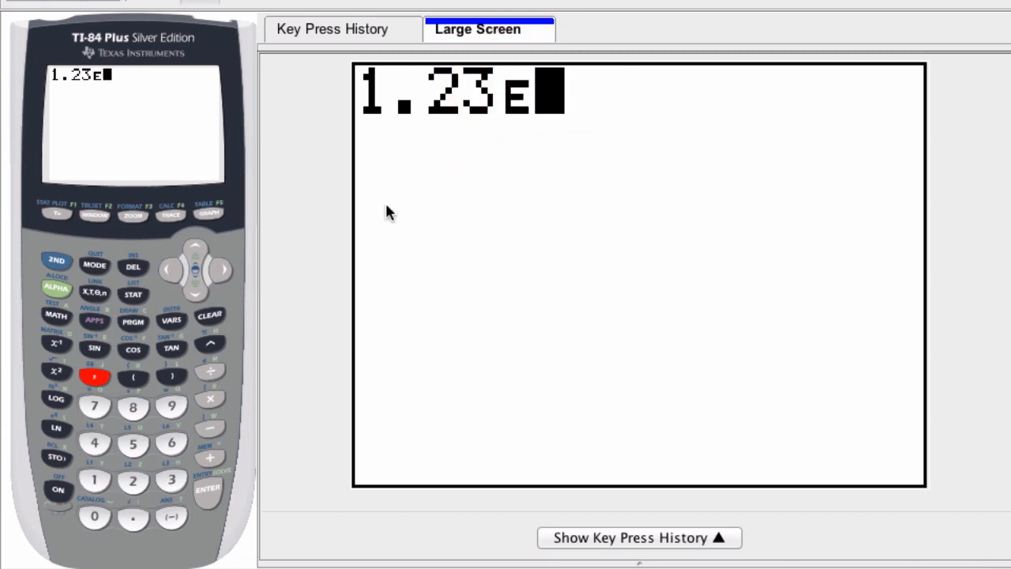
{"action": "left_click", "coordinate": [94, 442]}
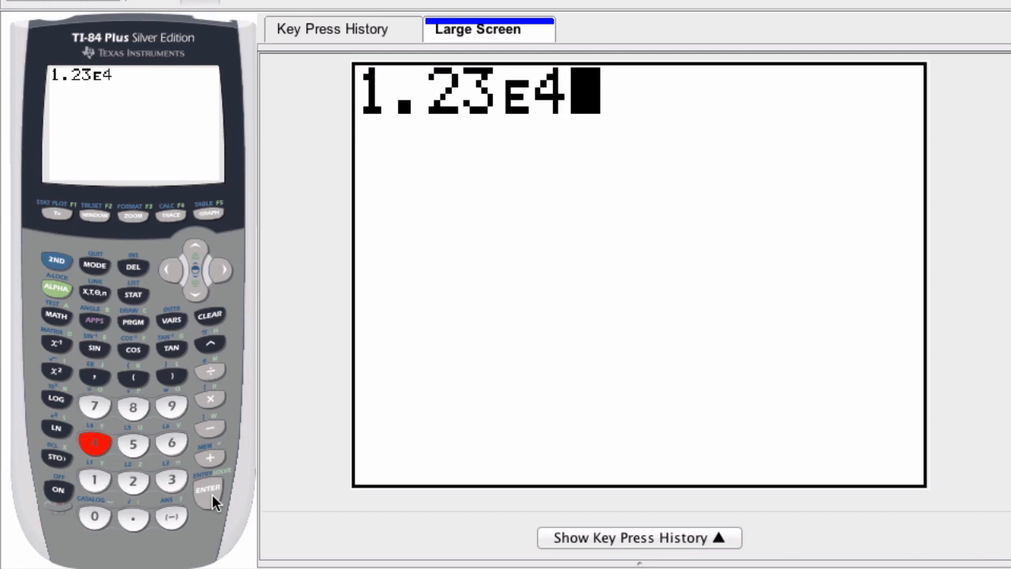
{"action": "left_click", "coordinate": [208, 487]}
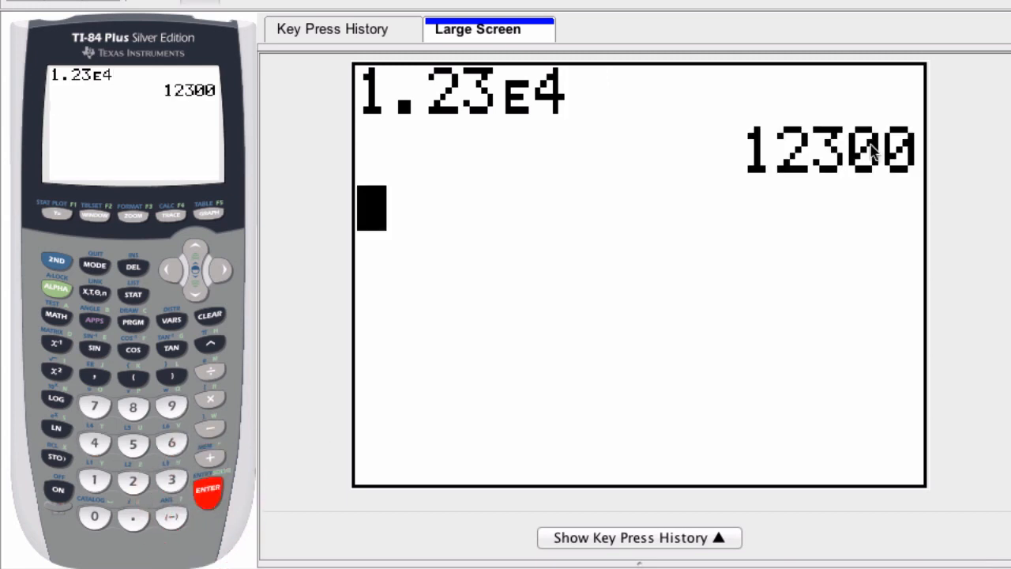
Evaluate 1.23*10^4 and confirm the result is also 12300
{"action": "left_click", "coordinate": [94, 482]}
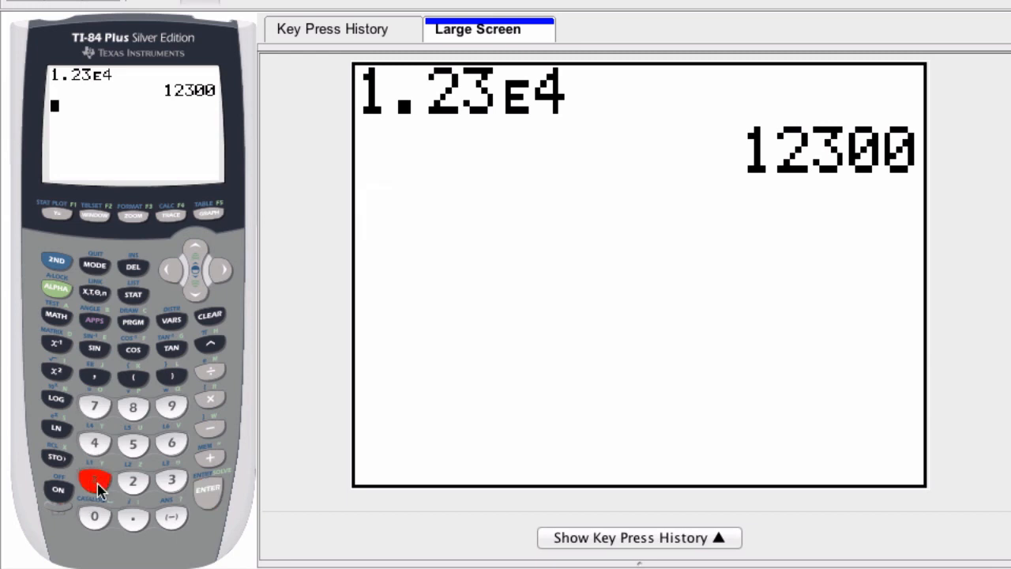
{"action": "left_click", "coordinate": [172, 479]}
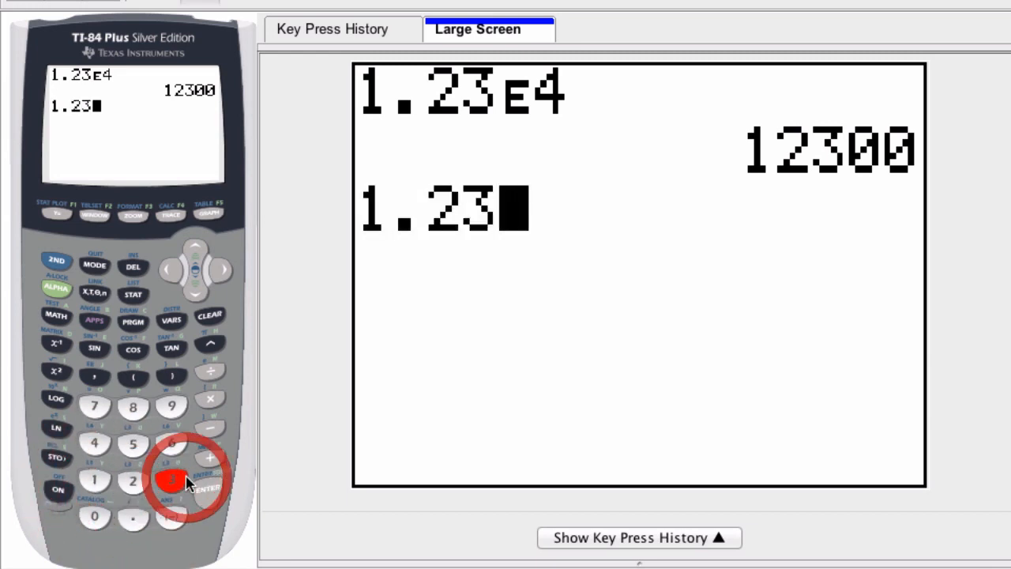
{"action": "left_click", "coordinate": [210, 398]}
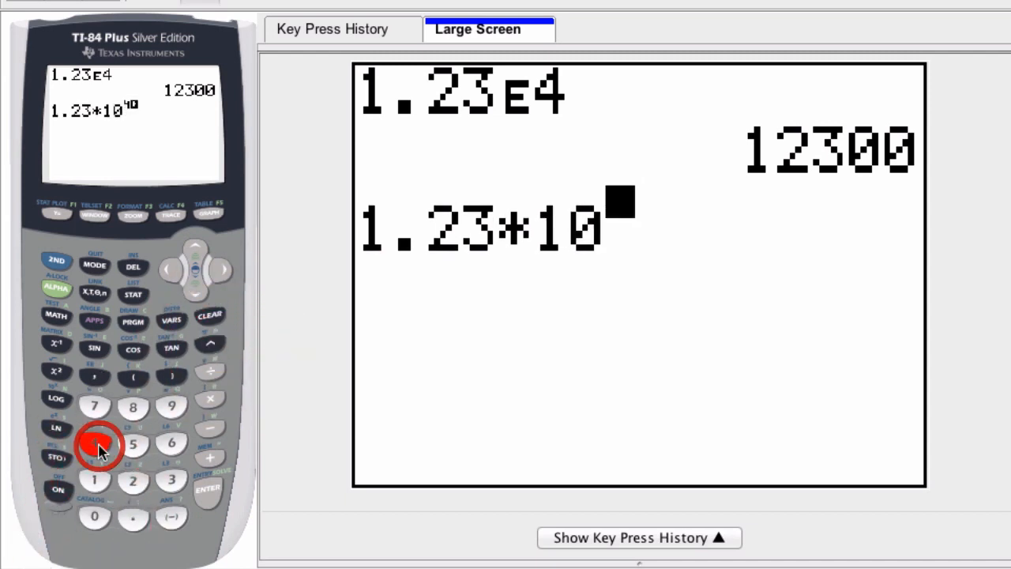
{"action": "left_click", "coordinate": [207, 487]}
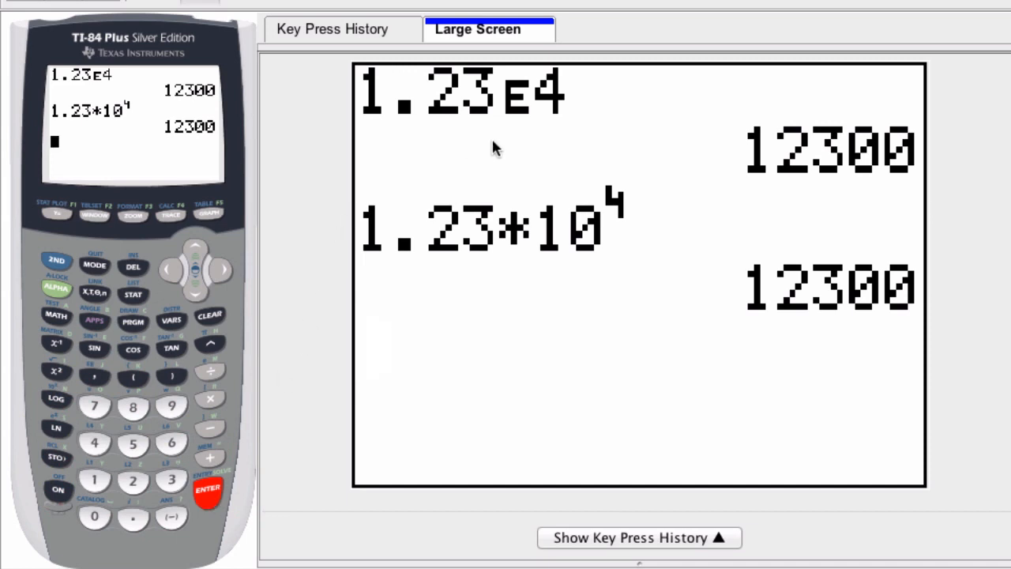
{"action": "mouse_move", "coordinate": [263, 308]}
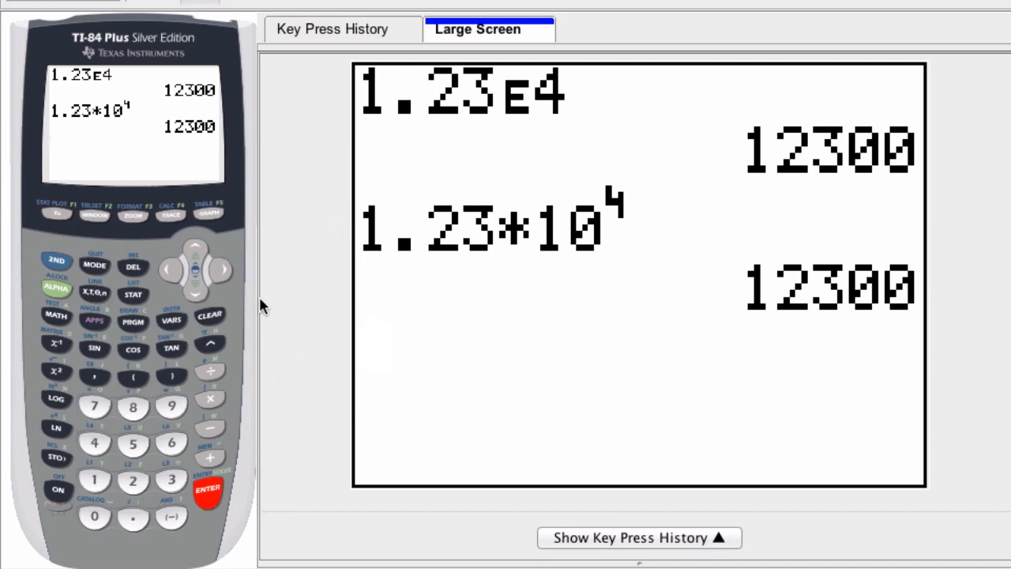
Enter 1E-2 with the EE marker and evaluate it, returning .01
{"action": "left_click", "coordinate": [94, 516]}
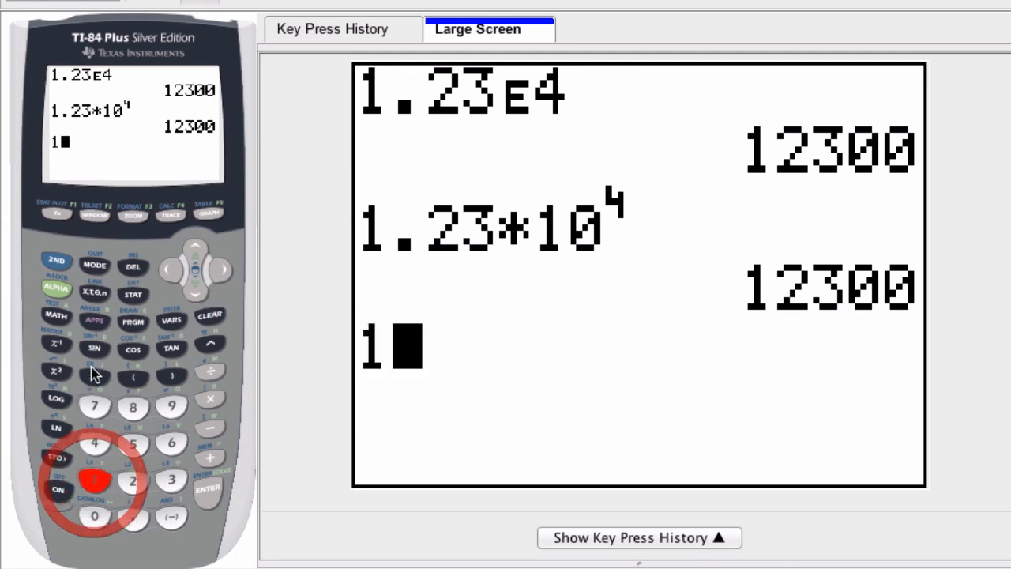
{"action": "mouse_move", "coordinate": [93, 375]}
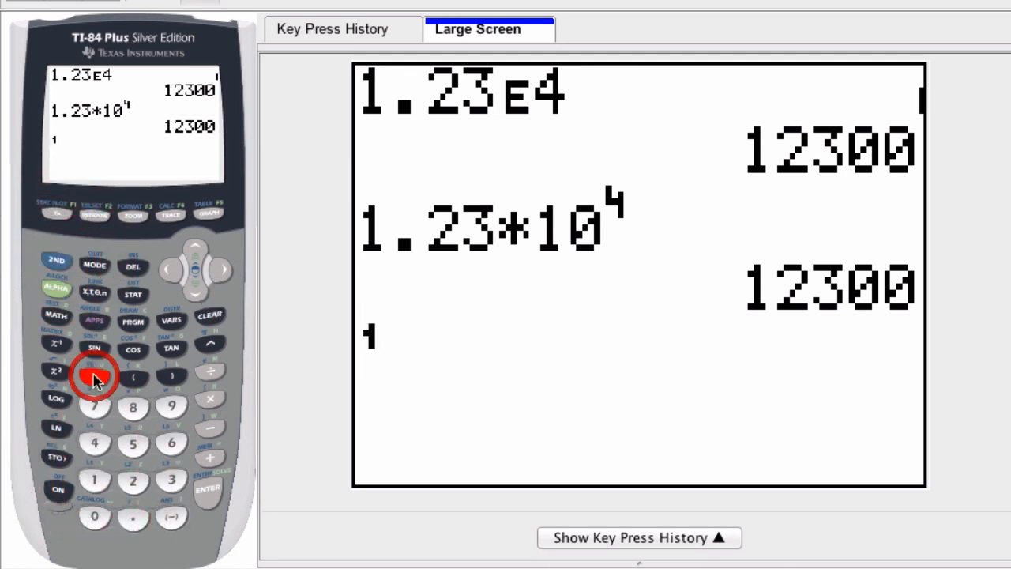
{"action": "left_click", "coordinate": [172, 516]}
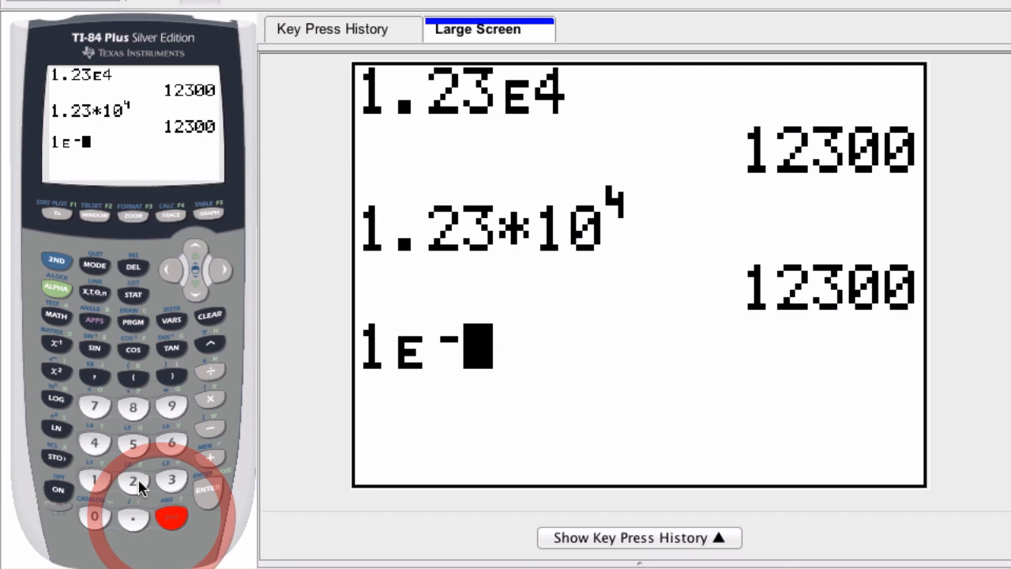
{"action": "left_click", "coordinate": [207, 488]}
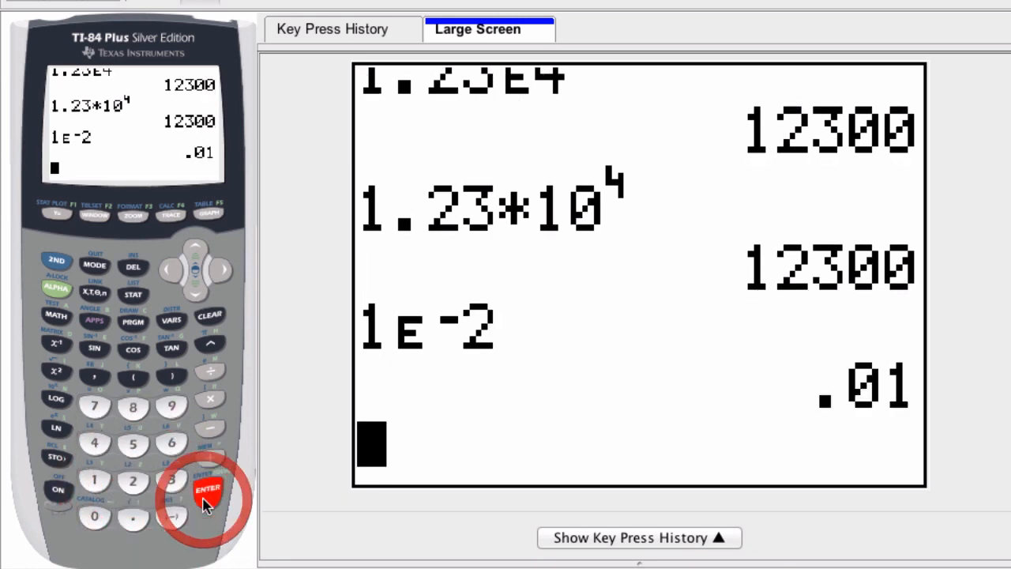
{"action": "mouse_move", "coordinate": [845, 419]}
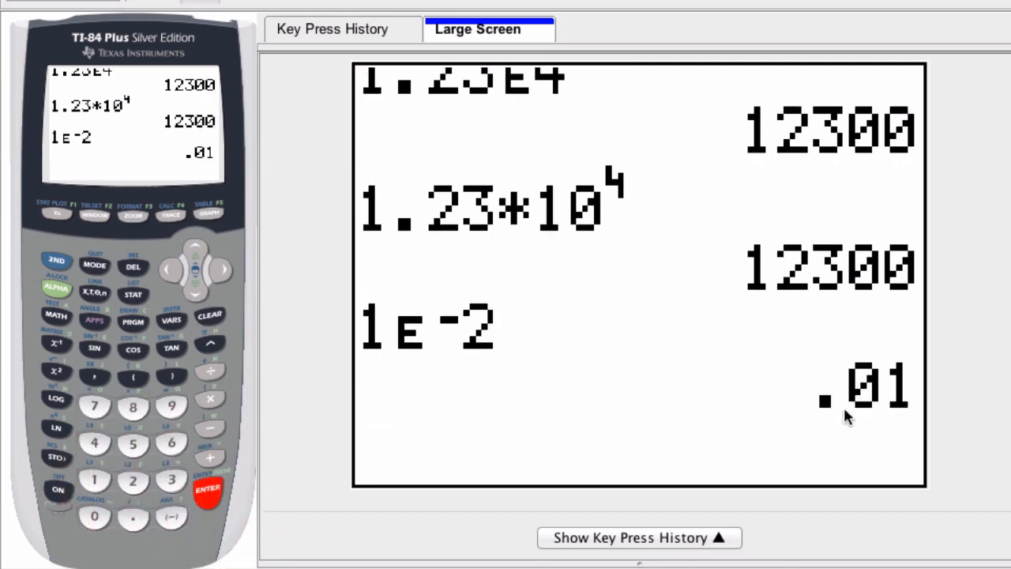
{"action": "mouse_move", "coordinate": [853, 411]}
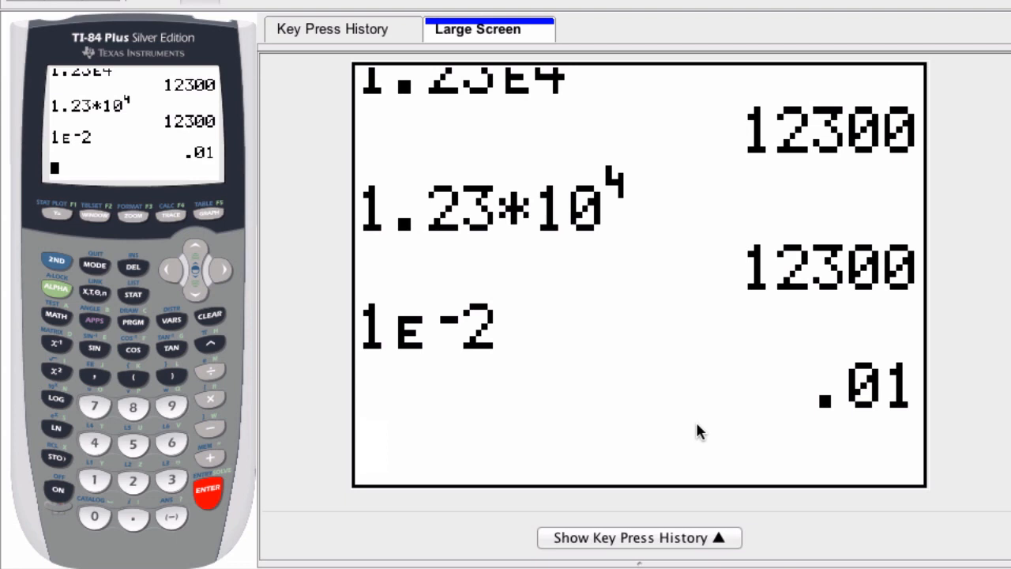
{"action": "mouse_move", "coordinate": [707, 435]}
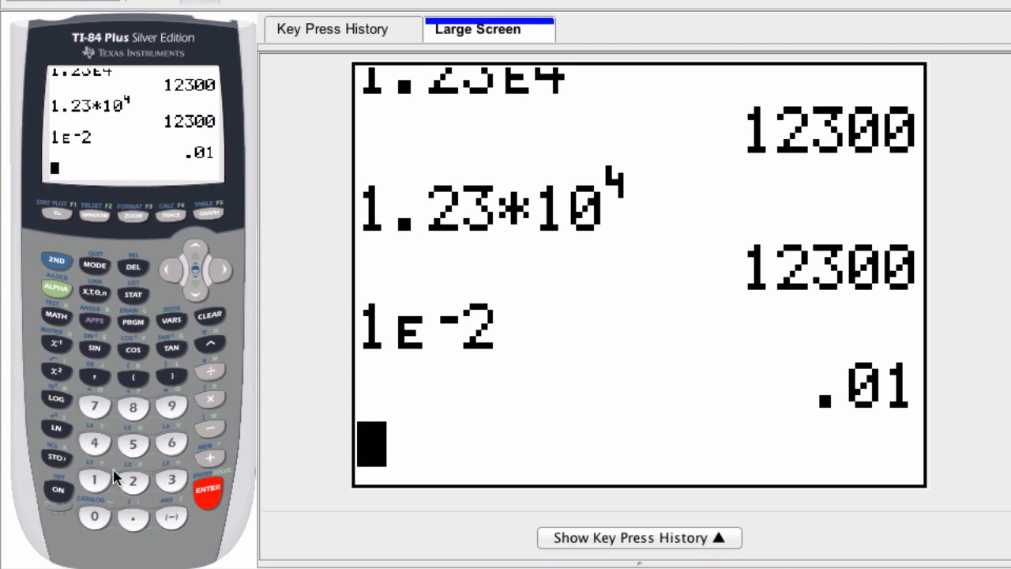
{"action": "left_click", "coordinate": [94, 480]}
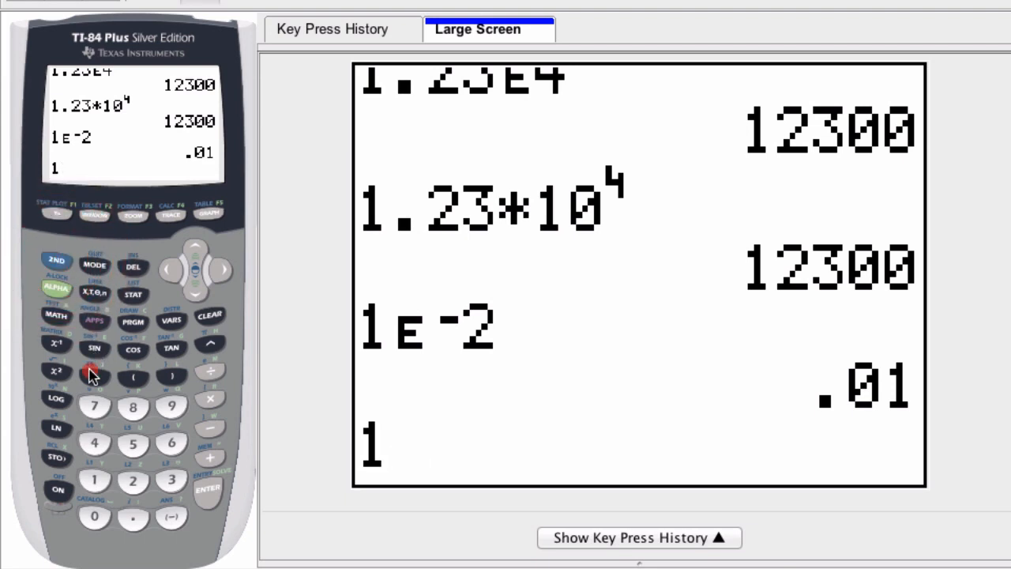
{"action": "left_click", "coordinate": [171, 407]}
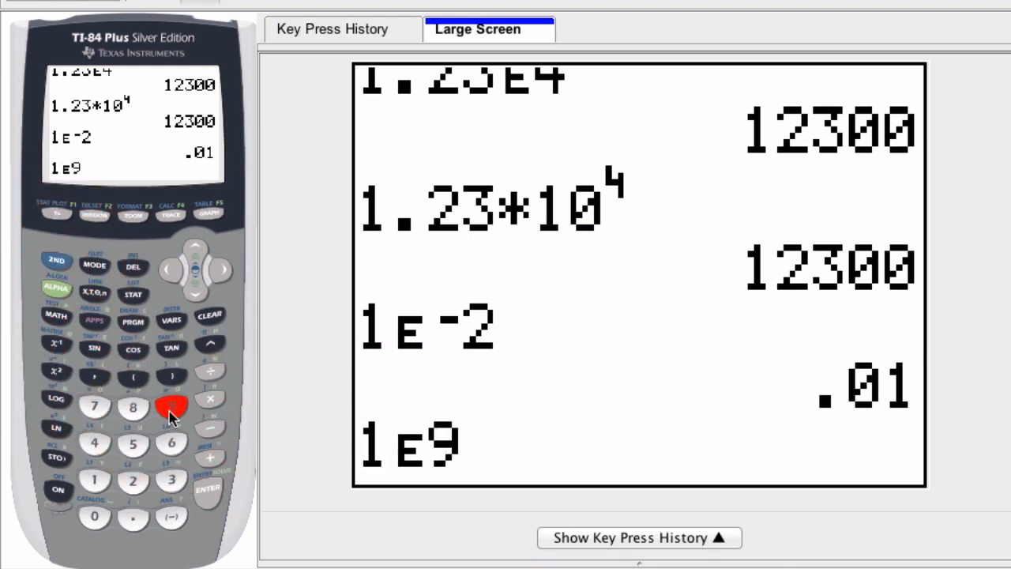
{"action": "left_click", "coordinate": [208, 490]}
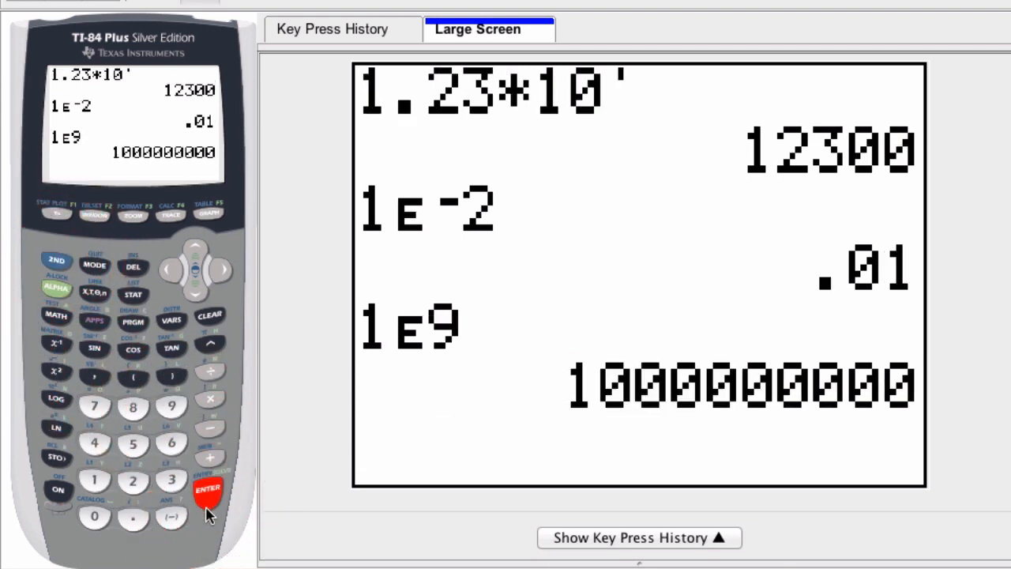
{"action": "mouse_move", "coordinate": [850, 421]}
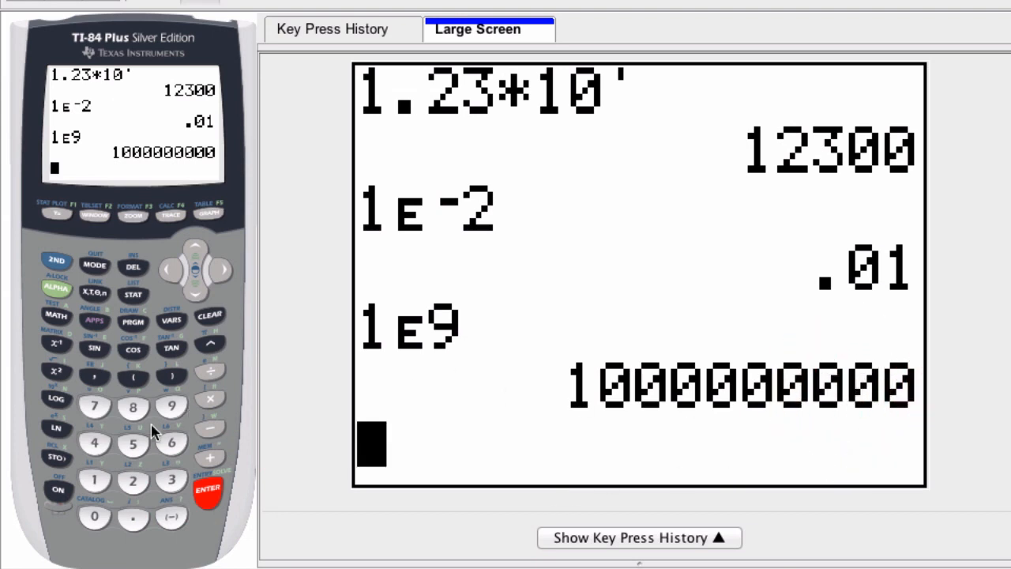
Evaluate 1E10, which stays displayed as 1E10
{"action": "left_click", "coordinate": [56, 260]}
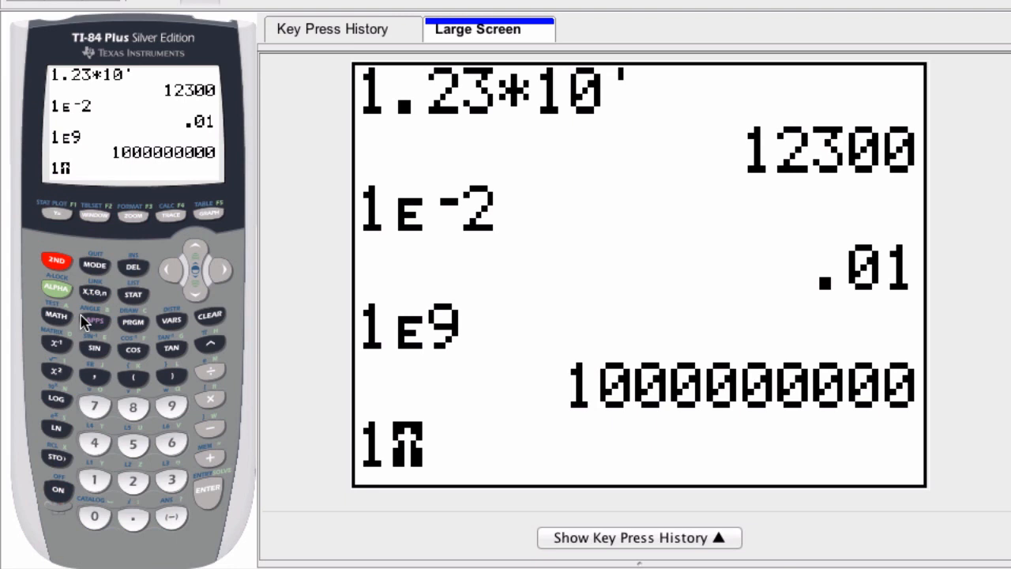
{"action": "left_click", "coordinate": [94, 376]}
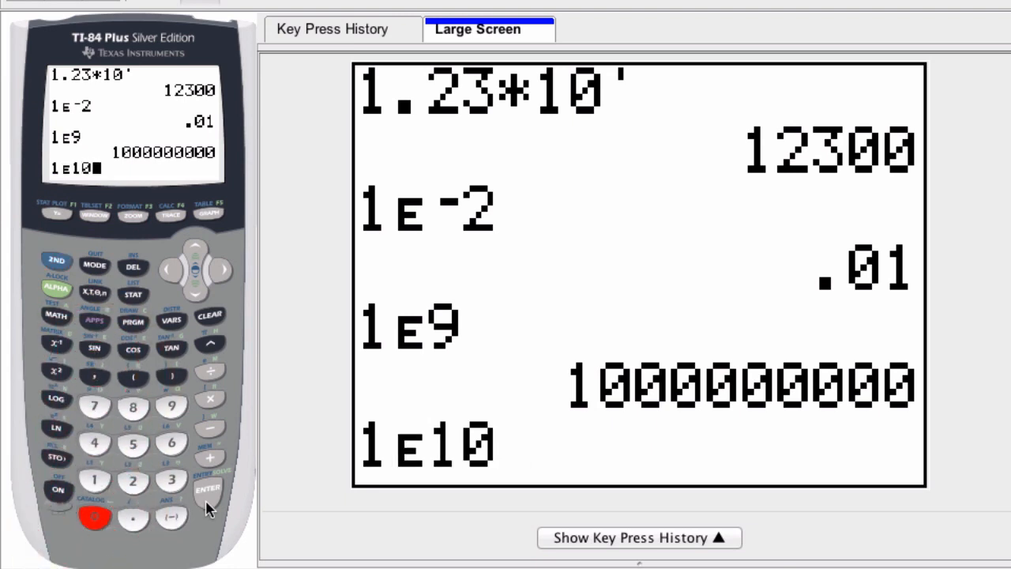
{"action": "left_click", "coordinate": [208, 487]}
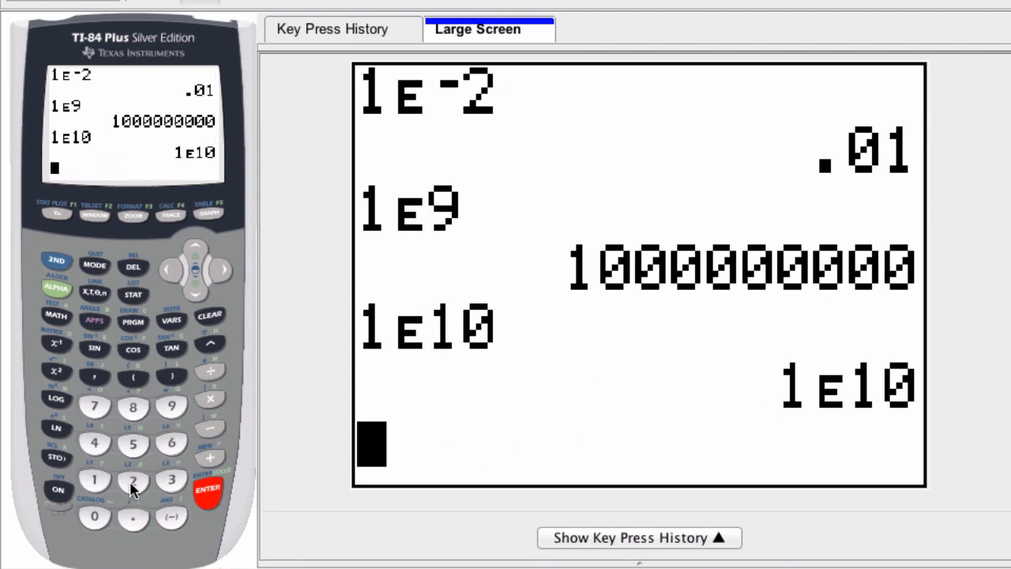
Evaluate the decimal .001, which displays as .001
{"action": "left_click", "coordinate": [94, 516]}
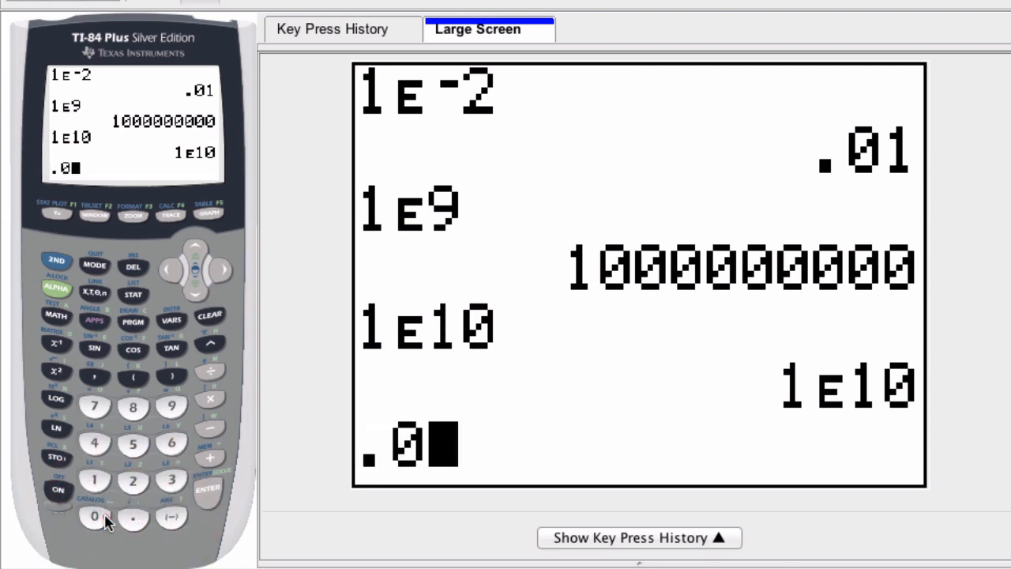
{"action": "left_click", "coordinate": [93, 480]}
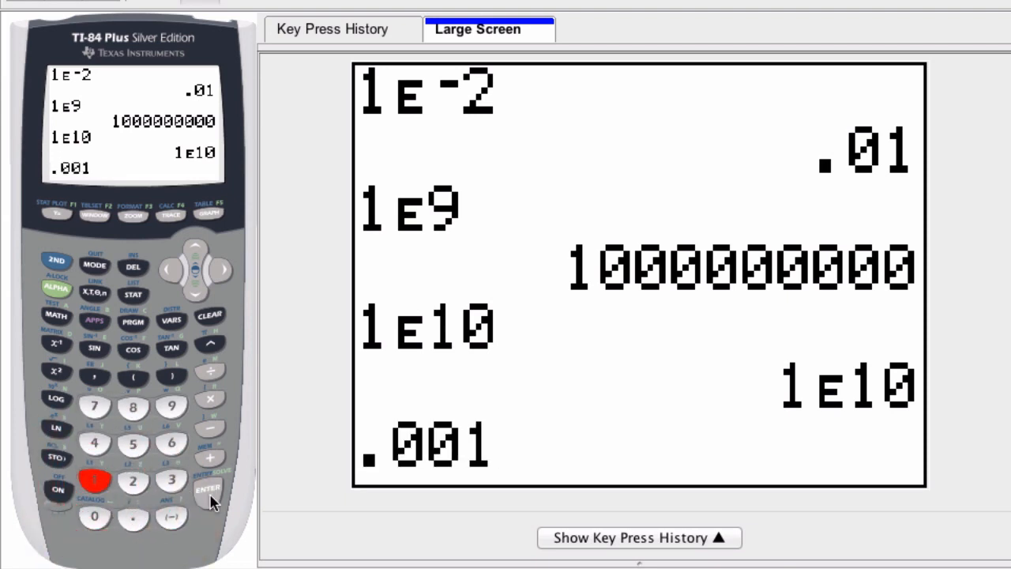
{"action": "left_click", "coordinate": [208, 488]}
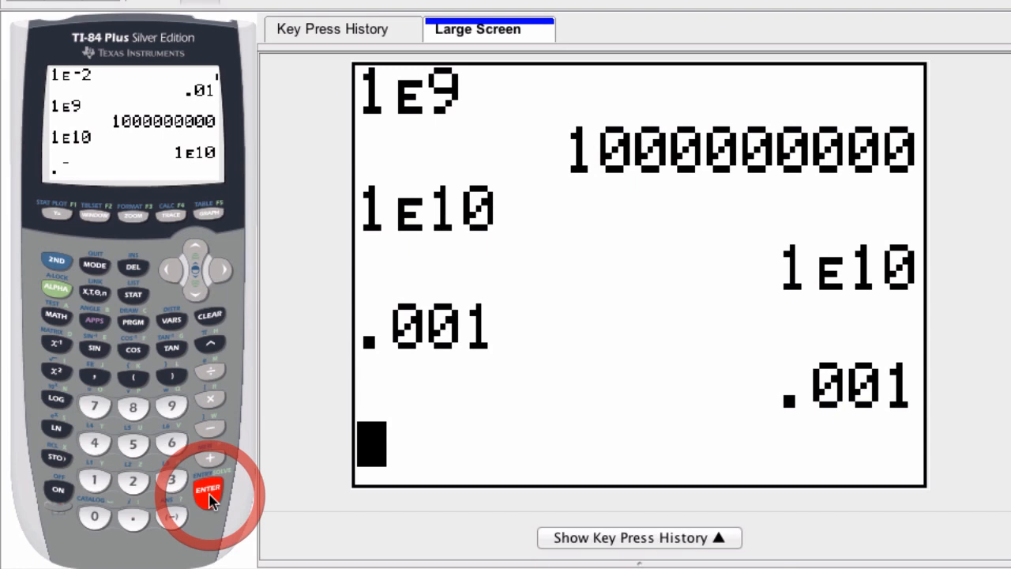
Evaluate .0009, which switches to scientific notation as 9E-4
{"action": "left_click", "coordinate": [208, 489]}
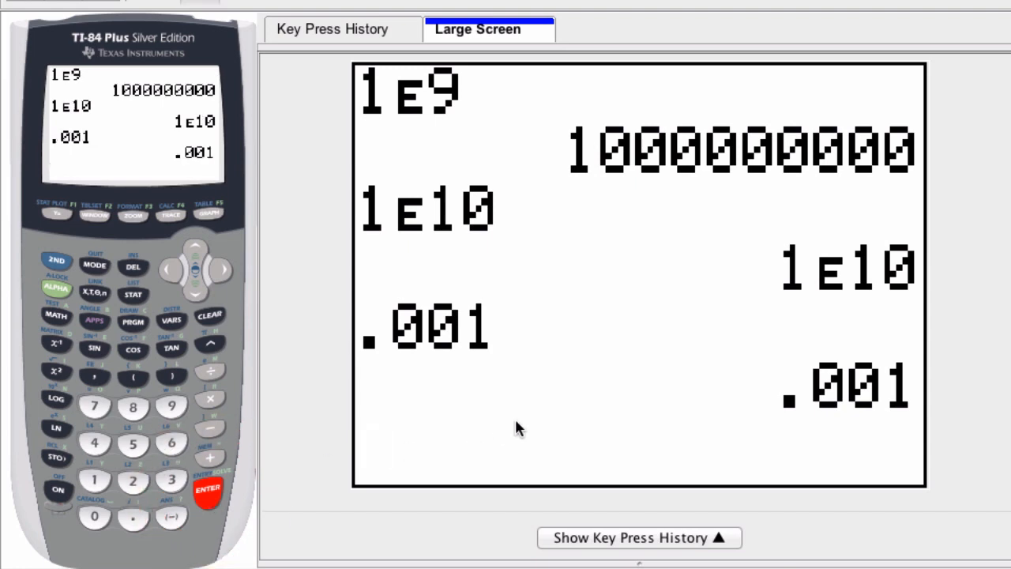
{"action": "left_click", "coordinate": [94, 515]}
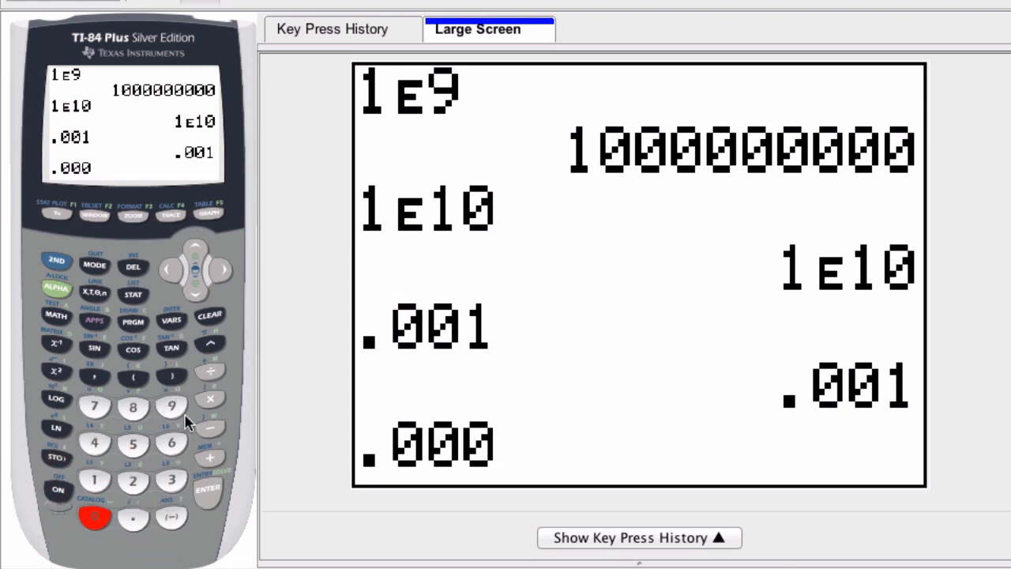
{"action": "left_click", "coordinate": [208, 488]}
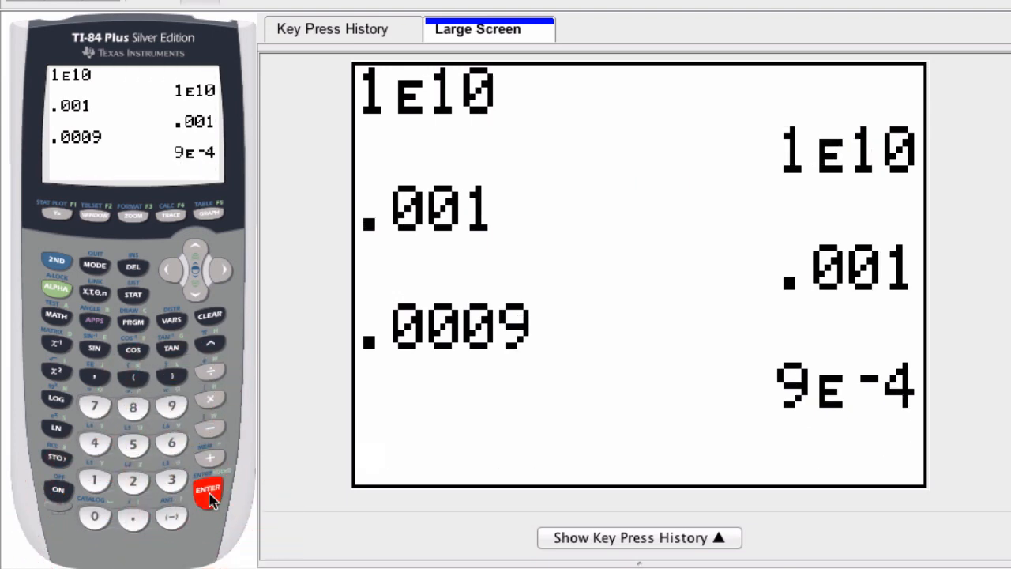
{"action": "mouse_move", "coordinate": [512, 361]}
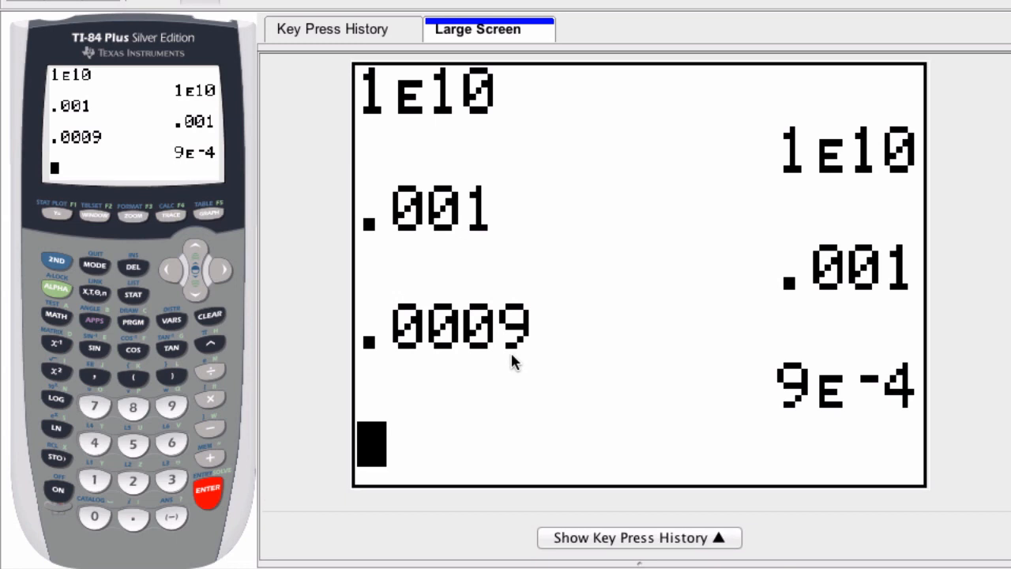
Switch the MODE number format from Normal to SCI and quit to the home screen
{"action": "left_click", "coordinate": [94, 265]}
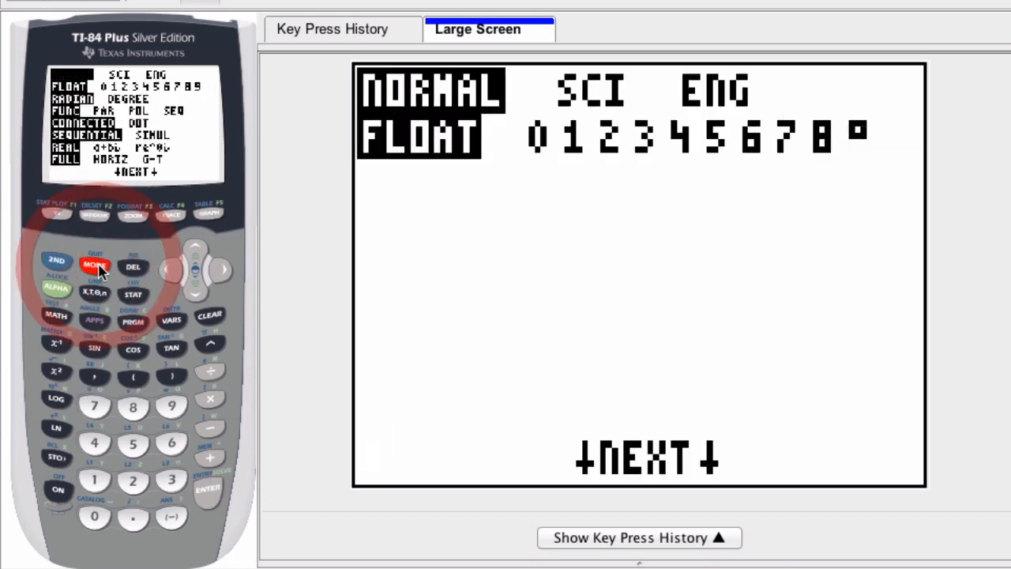
{"action": "left_click", "coordinate": [223, 271]}
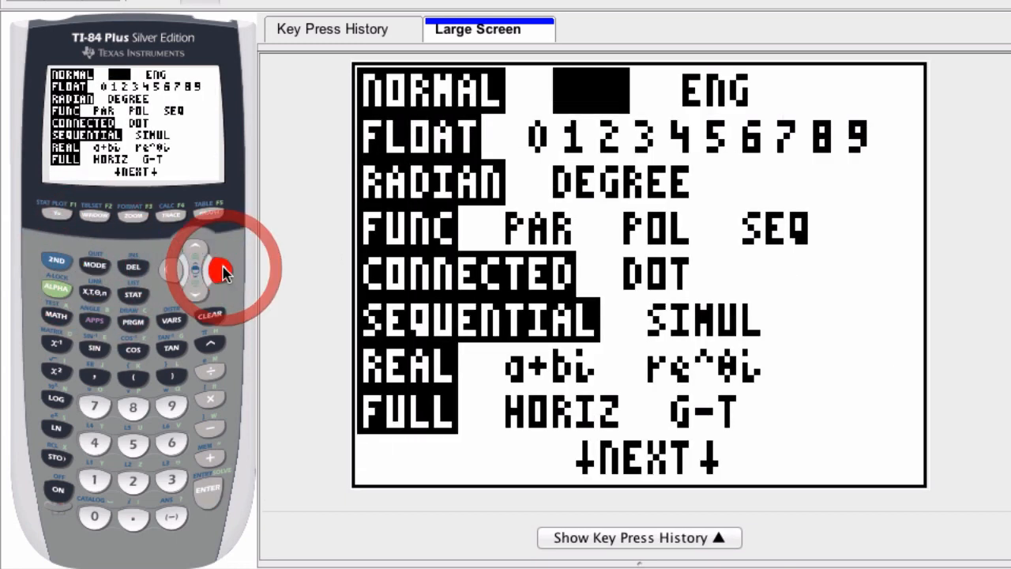
{"action": "left_click", "coordinate": [223, 270]}
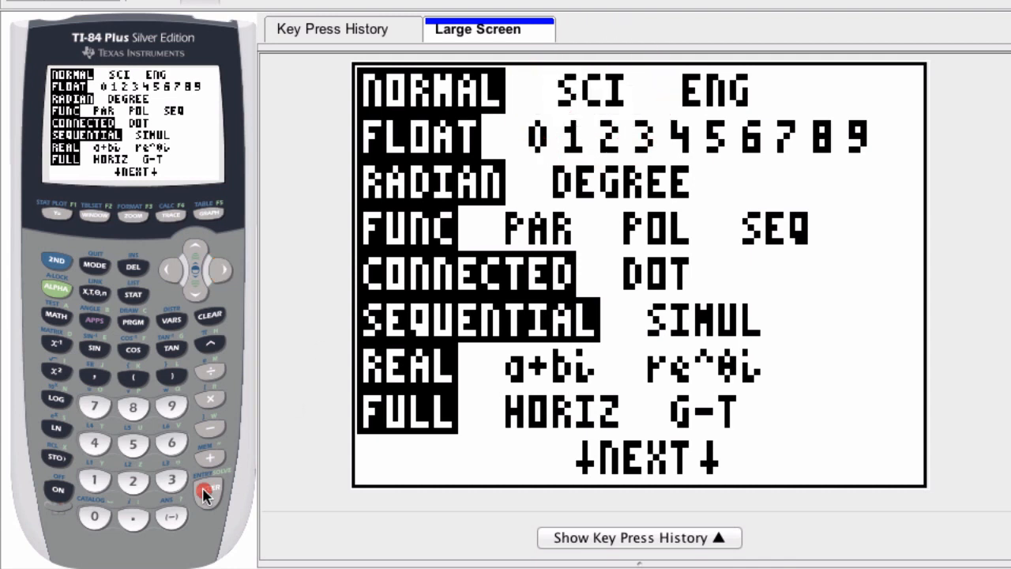
{"action": "left_click", "coordinate": [208, 488]}
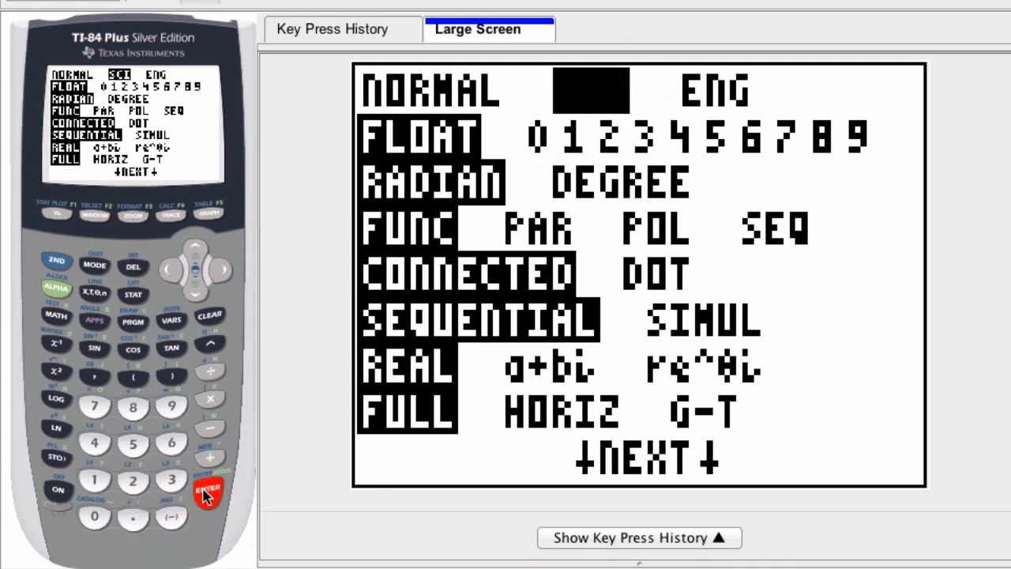
{"action": "left_click", "coordinate": [94, 265]}
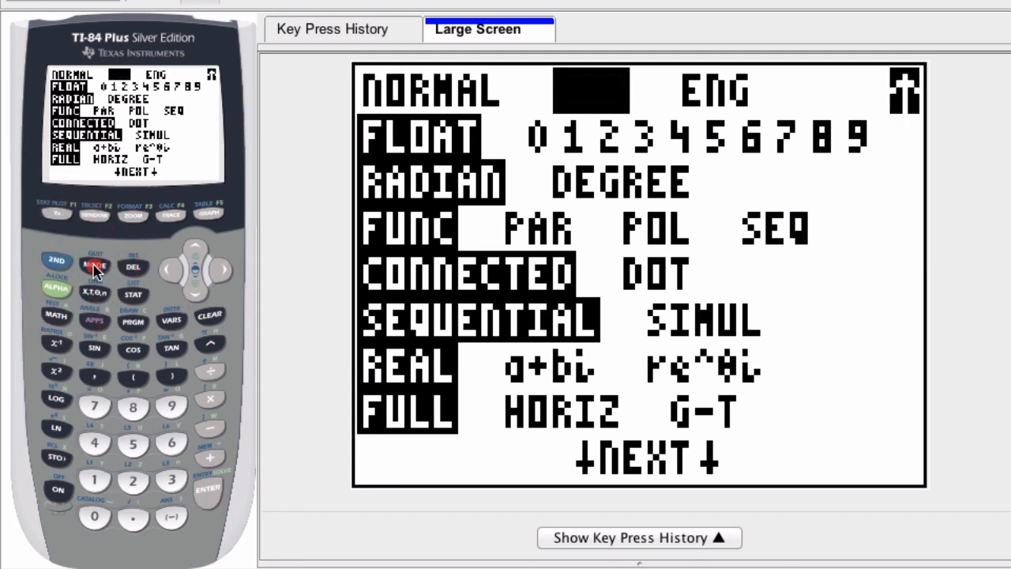
{"action": "left_click", "coordinate": [94, 266]}
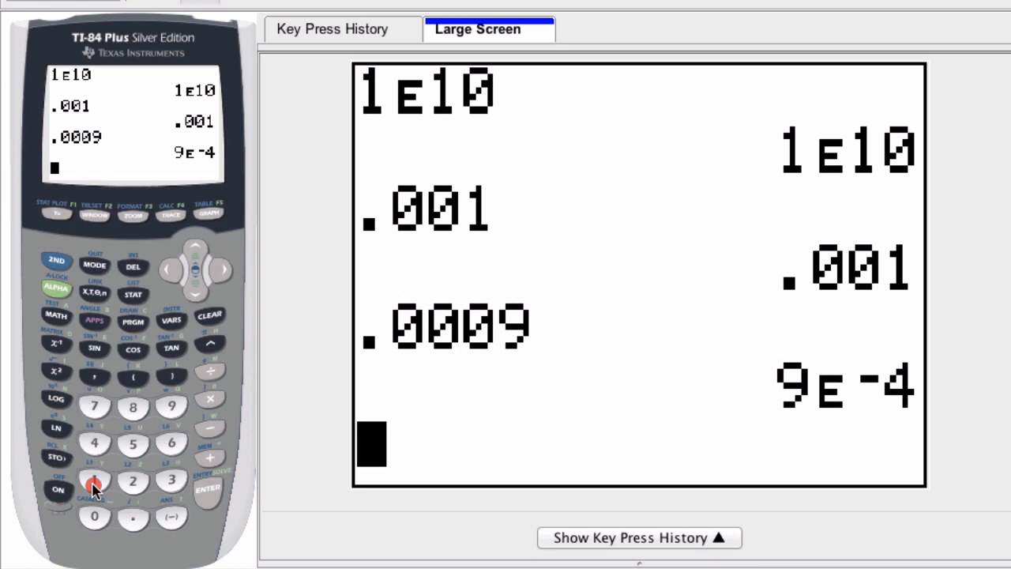
Evaluate 123.001 in SCI mode to get 1.23001E2, then start entering -300.2
{"action": "left_click", "coordinate": [133, 481]}
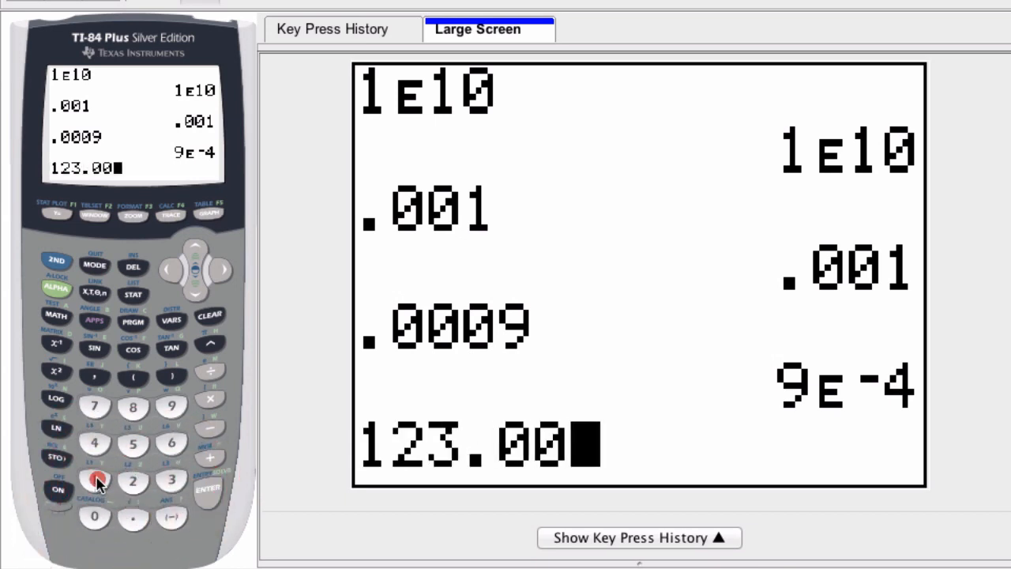
{"action": "left_click", "coordinate": [94, 481]}
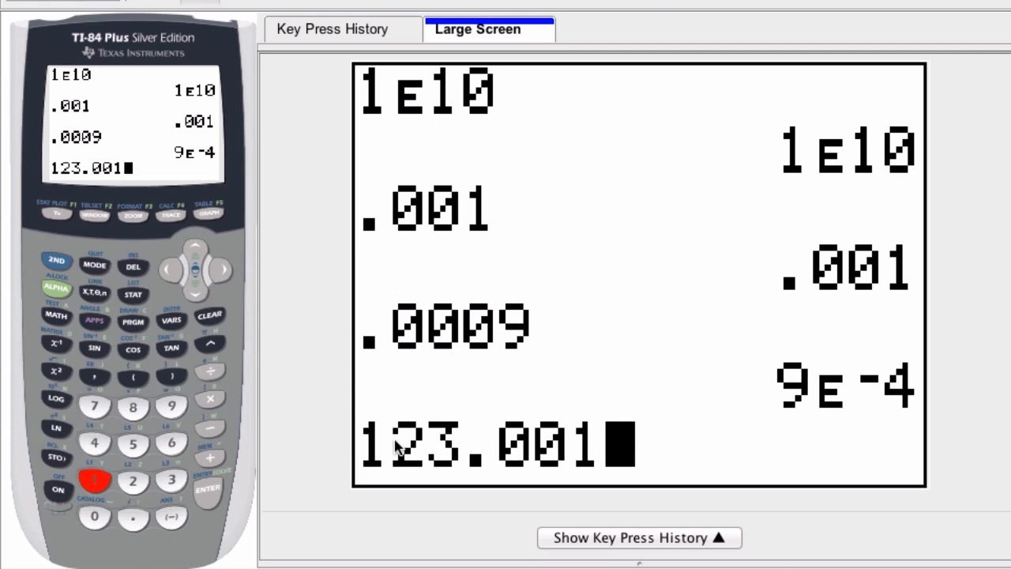
{"action": "mouse_move", "coordinate": [208, 489]}
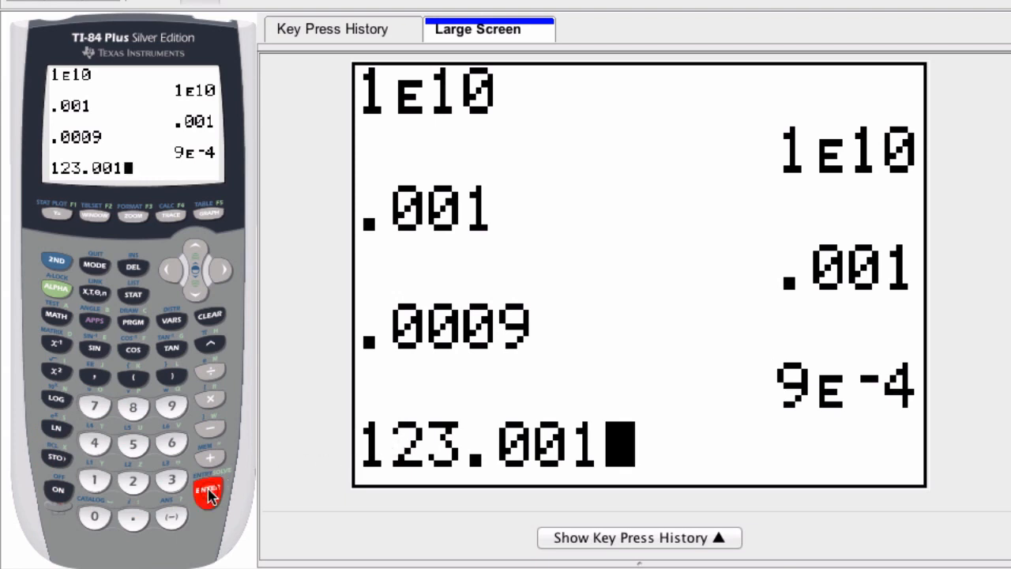
{"action": "left_click", "coordinate": [208, 488]}
{"action": "type", "text": "-300.2"}
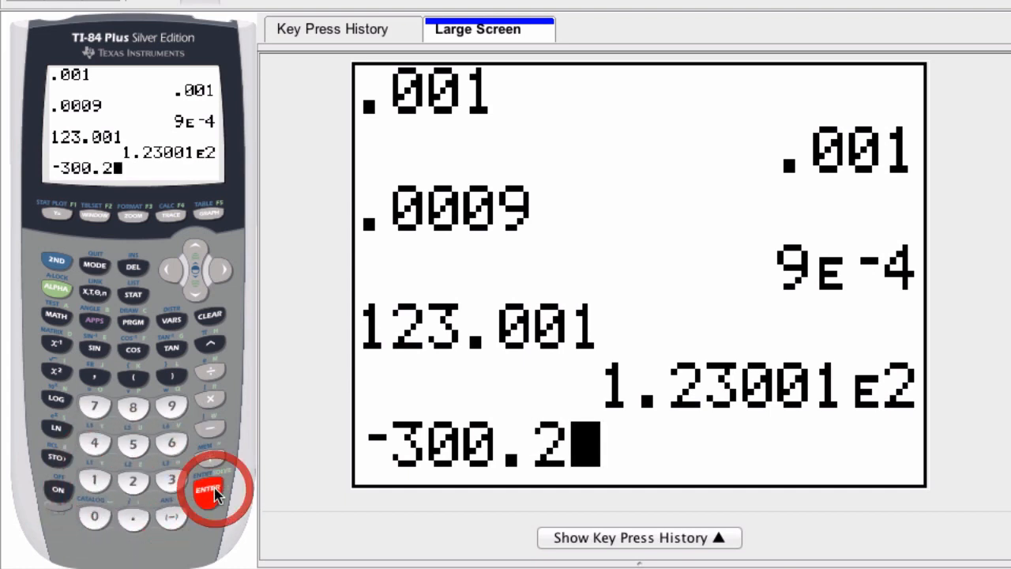
Evaluate -300.2 as -3.002E2, then .0000201 as 2.01E-5
{"action": "left_click", "coordinate": [208, 488]}
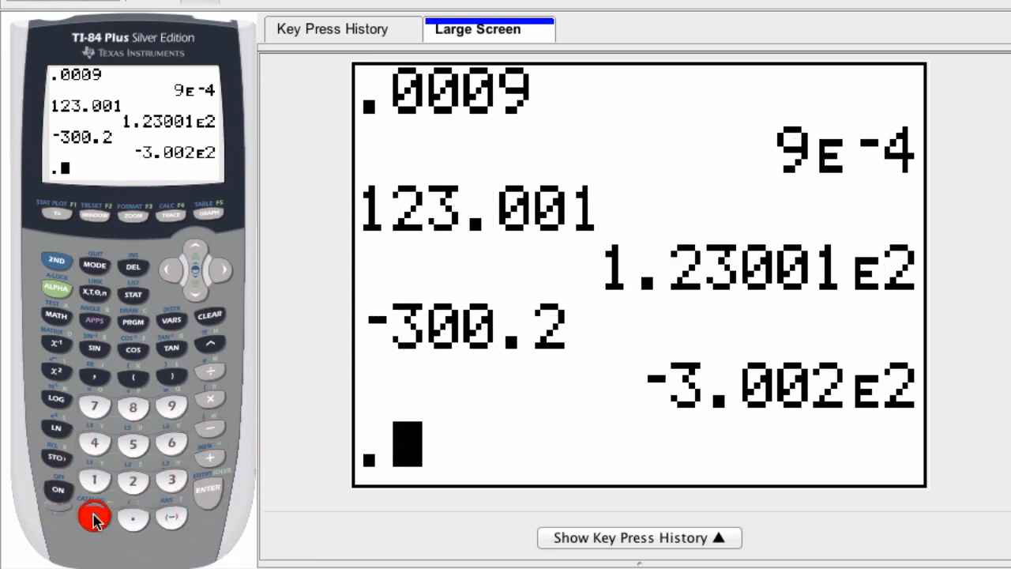
{"action": "left_click", "coordinate": [132, 478]}
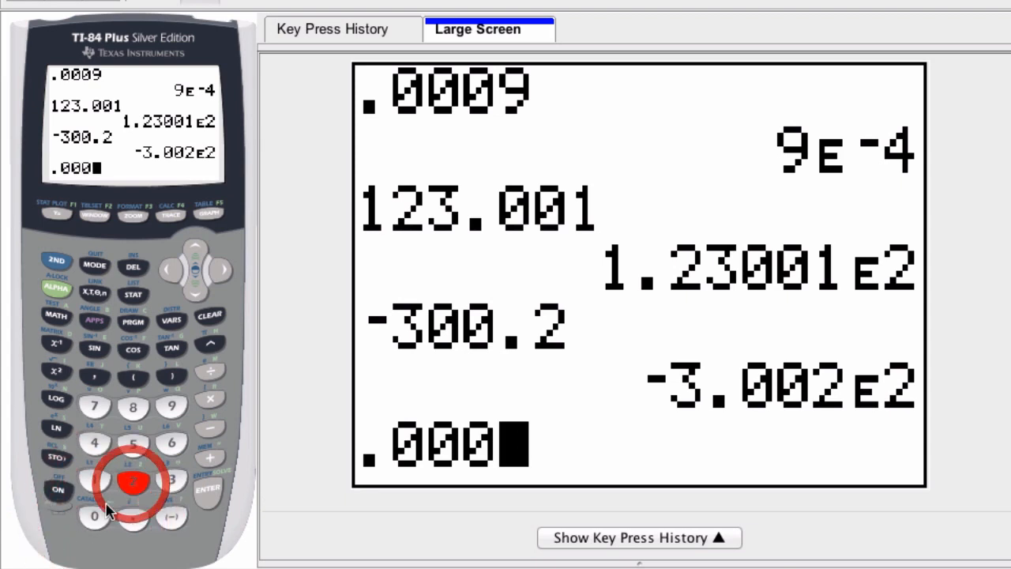
{"action": "left_click", "coordinate": [208, 488]}
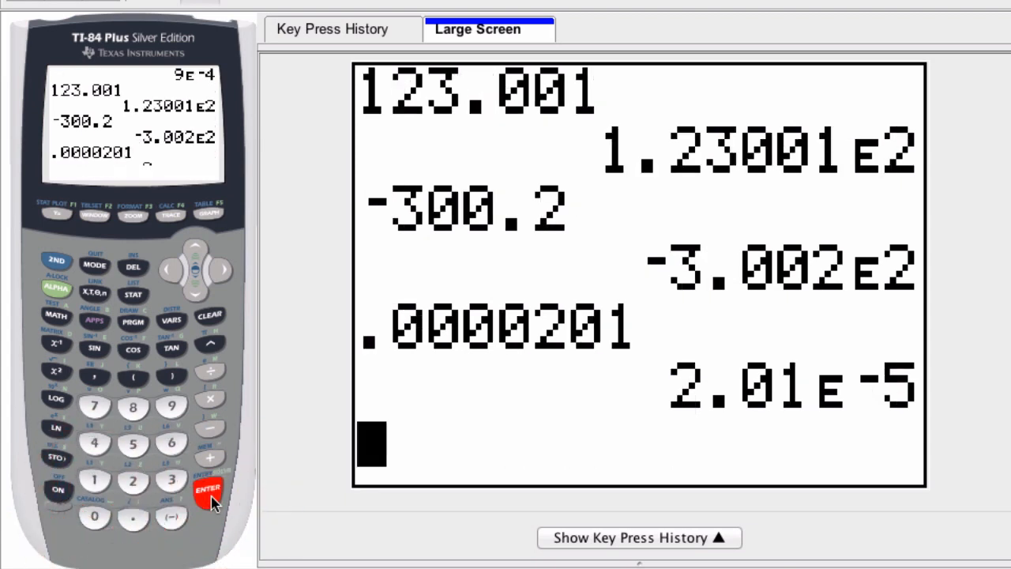
{"action": "left_click", "coordinate": [207, 488]}
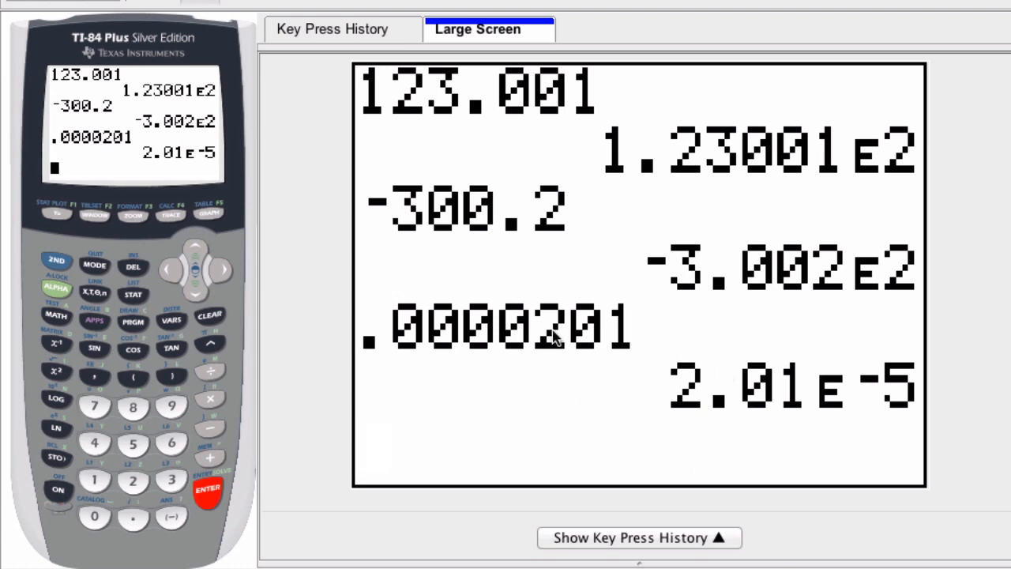
{"action": "left_click", "coordinate": [207, 488]}
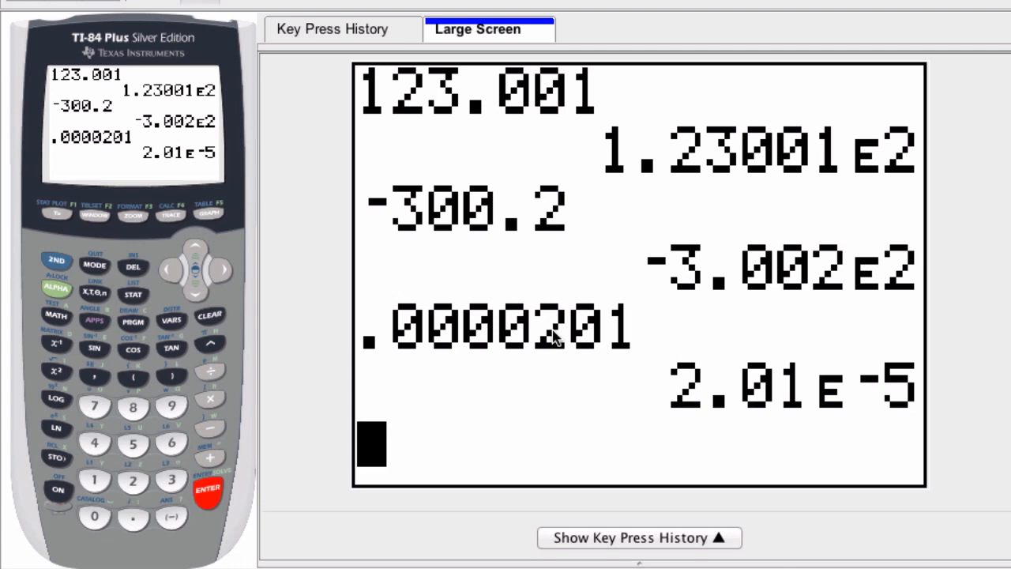
{"action": "mouse_move", "coordinate": [573, 357]}
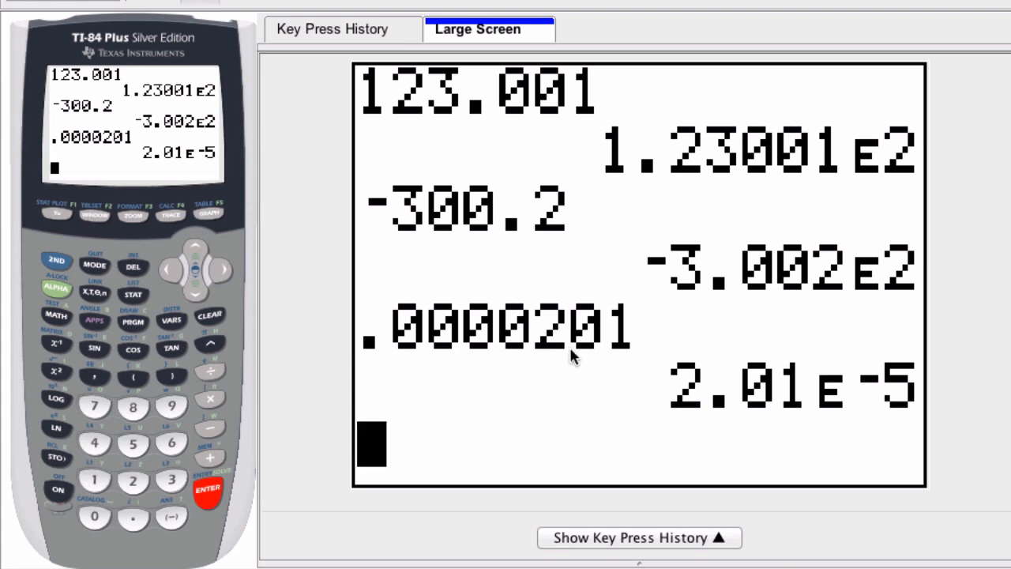